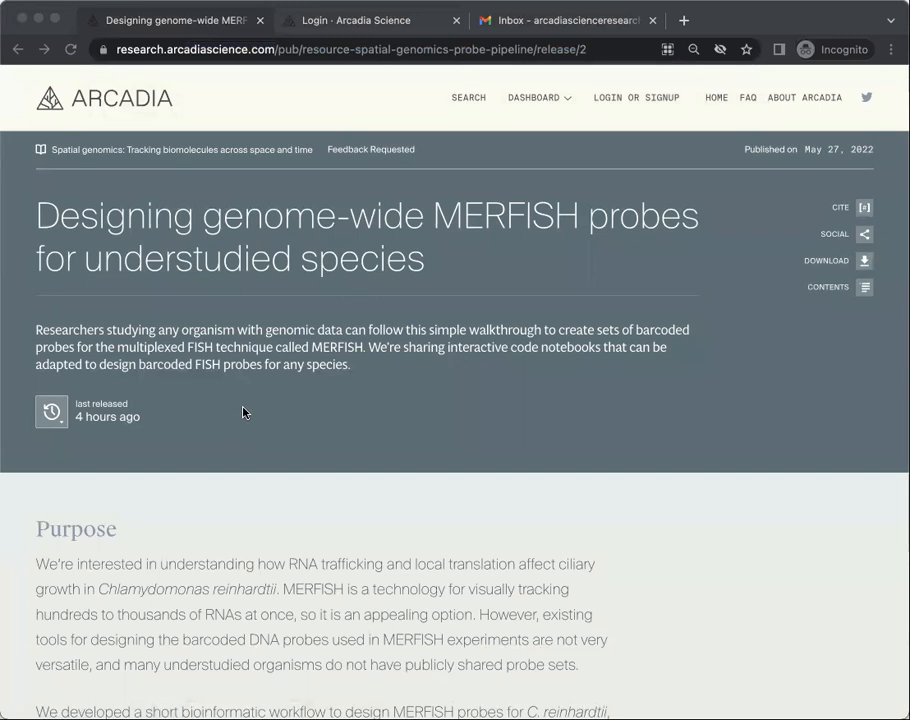
{"action": "mouse_move", "coordinate": [225, 497]}
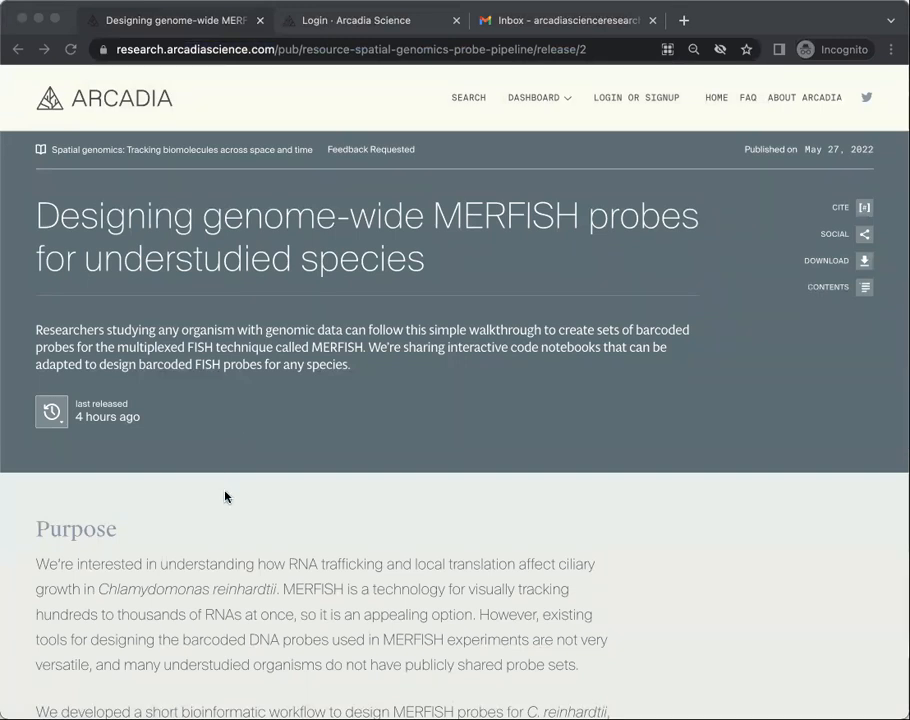
{"action": "mouse_move", "coordinate": [615, 110]}
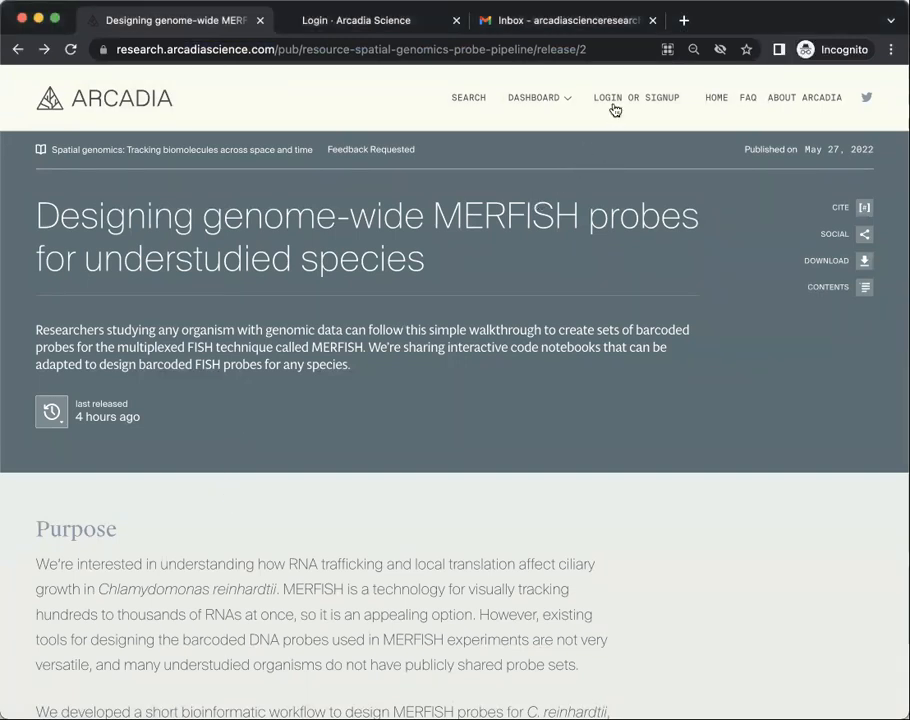
Step: Go to the PubPub login or signup page from the MERFISH pub
{"action": "left_click", "coordinate": [636, 97]}
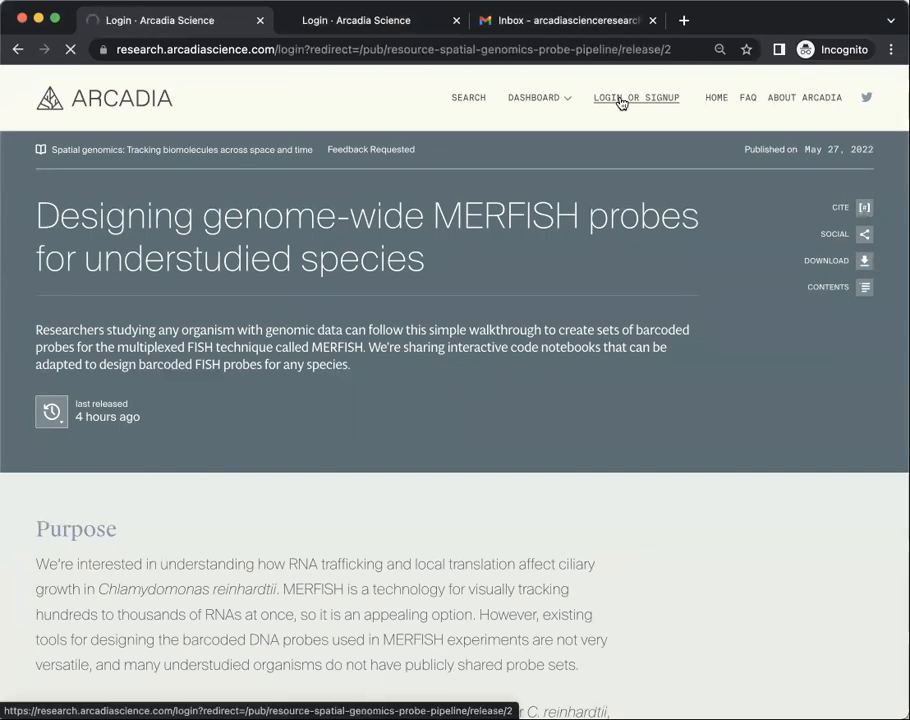
{"action": "left_click", "coordinate": [636, 97]}
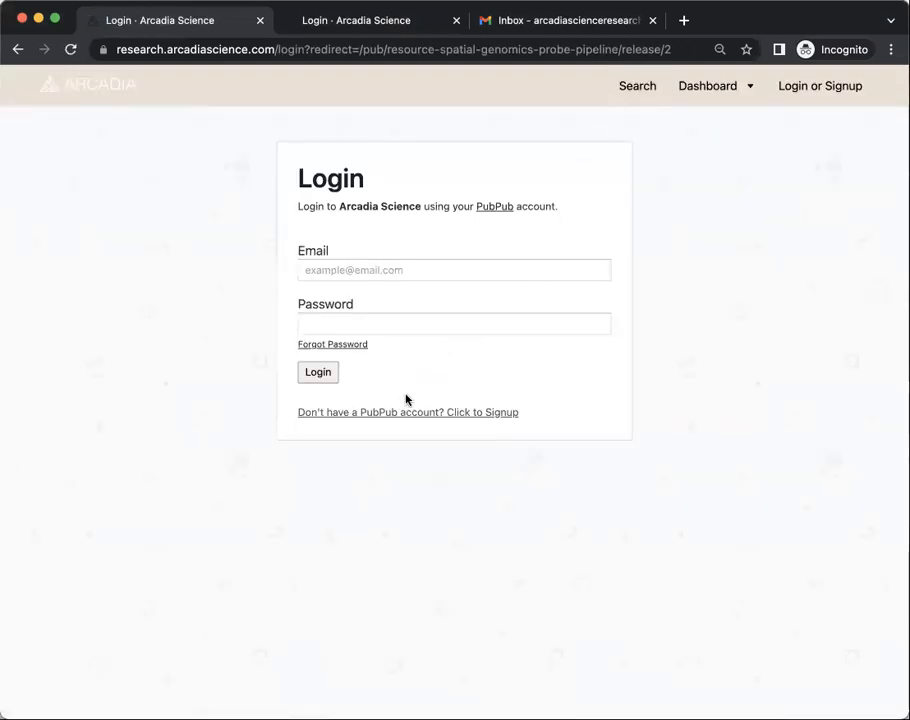
{"action": "mouse_move", "coordinate": [445, 420]}
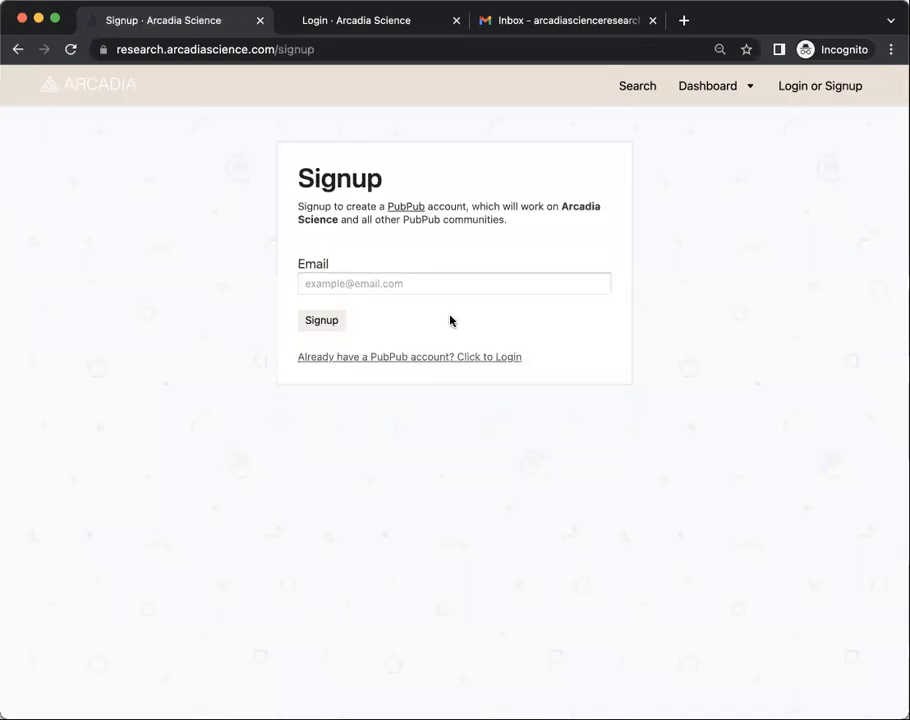
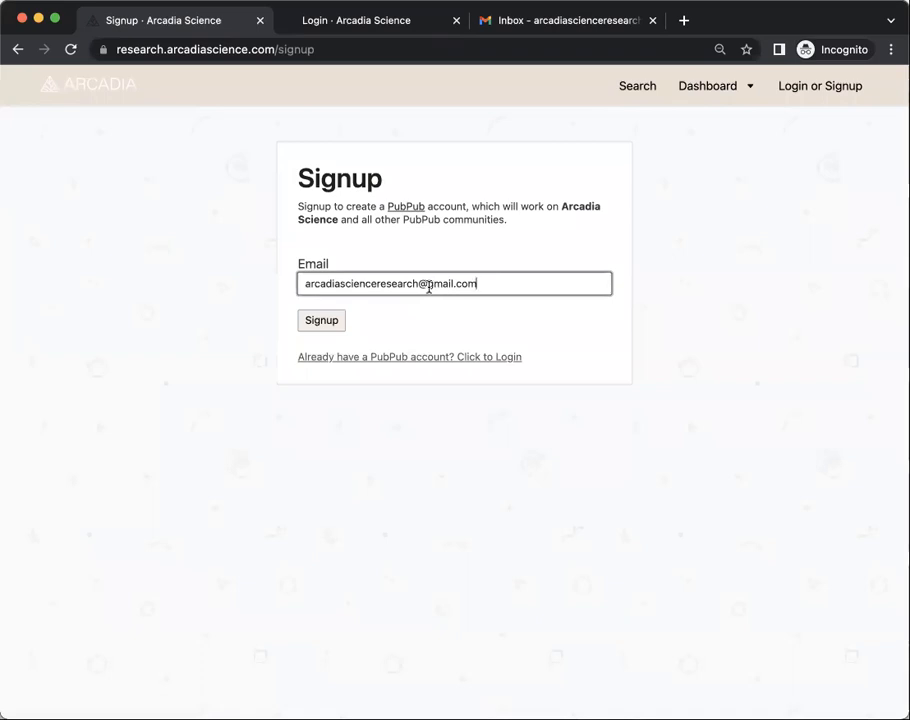
{"action": "left_click", "coordinate": [321, 320]}
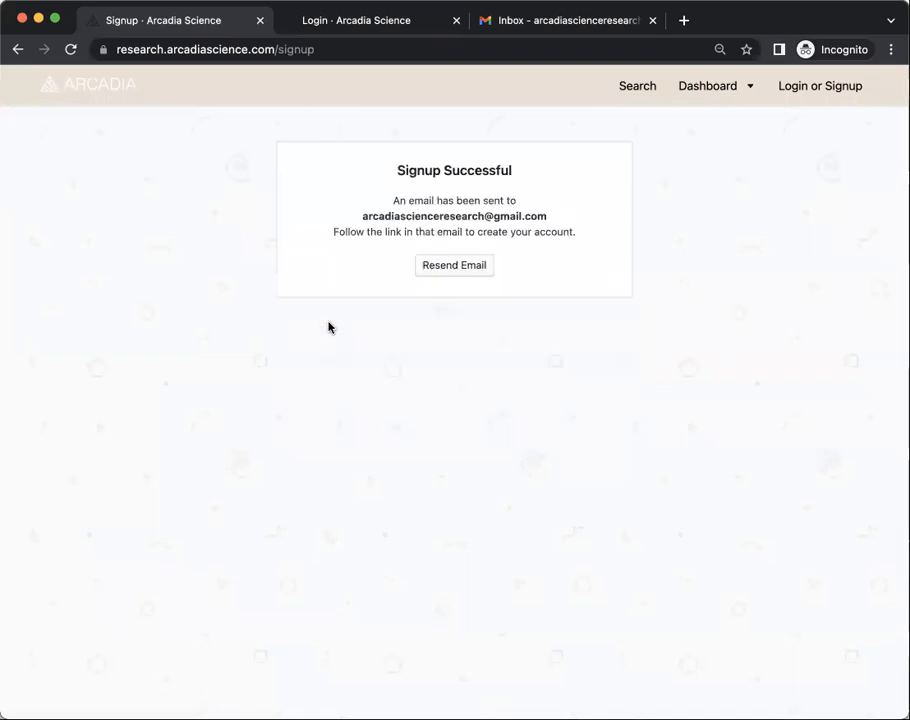
{"action": "mouse_move", "coordinate": [290, 337]}
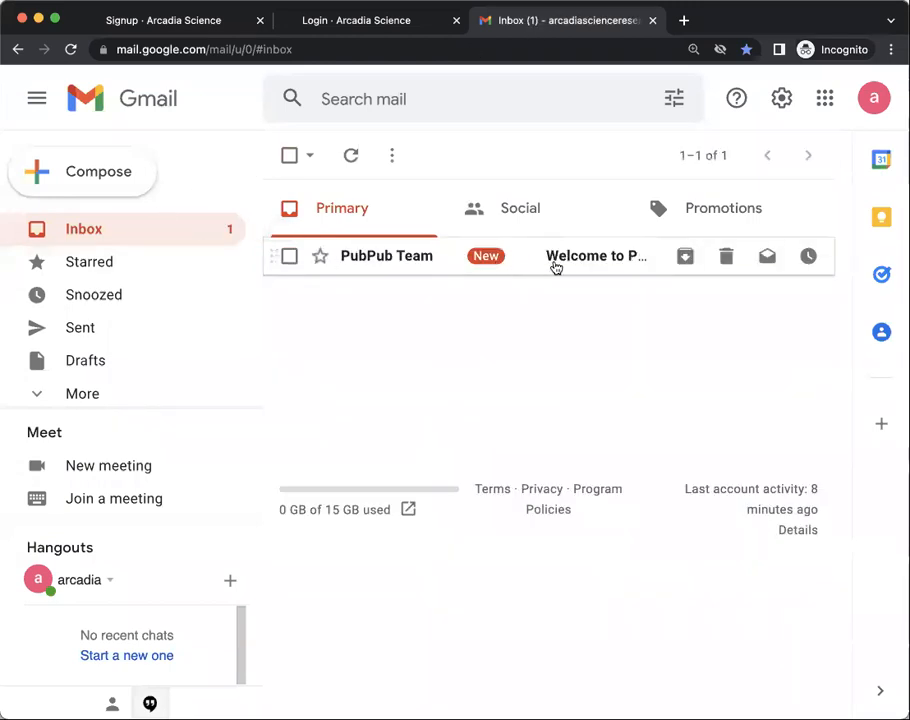
Step: Open the PubPub Team 'Welcome to PubPub' email in Gmail
{"action": "left_click", "coordinate": [595, 255]}
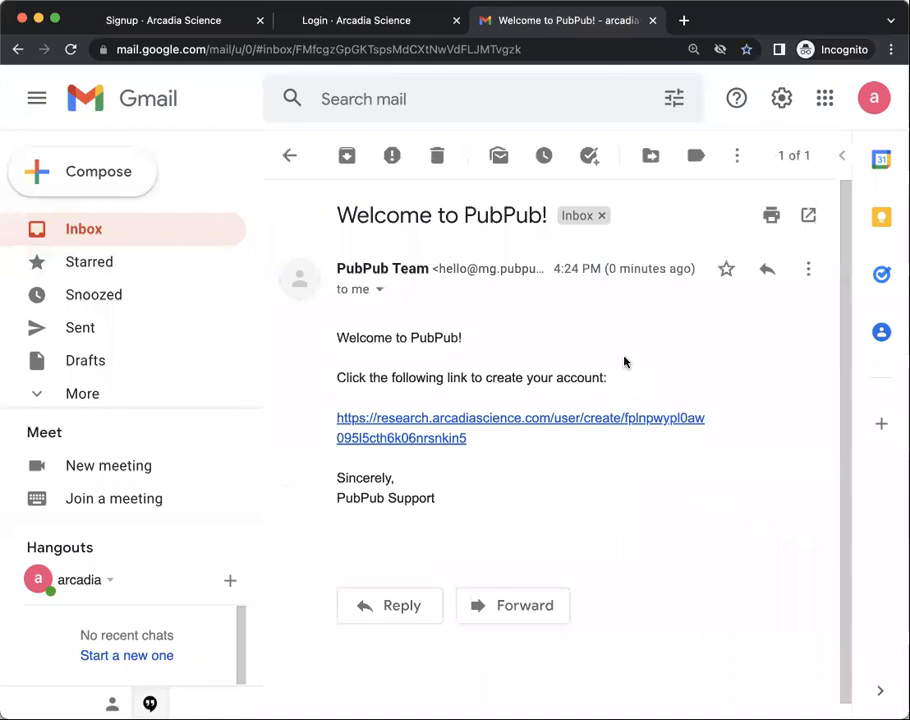
{"action": "mouse_move", "coordinate": [443, 425]}
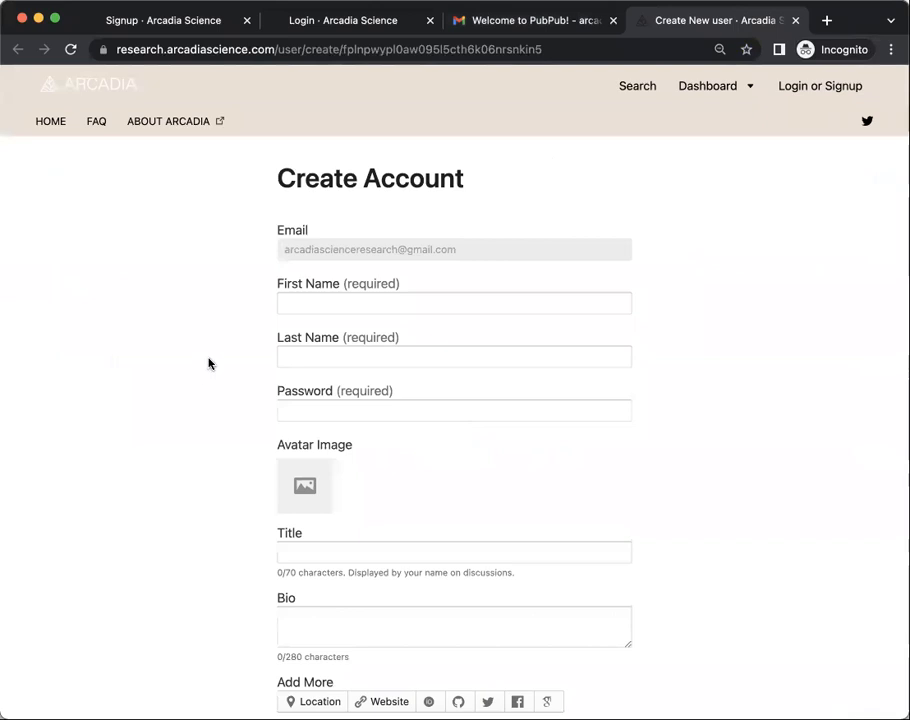
Step: Create the account named Arcadia Science, agreeing to the terms of service
{"action": "scroll", "scroll_direction": "down", "scroll_amount": 3}
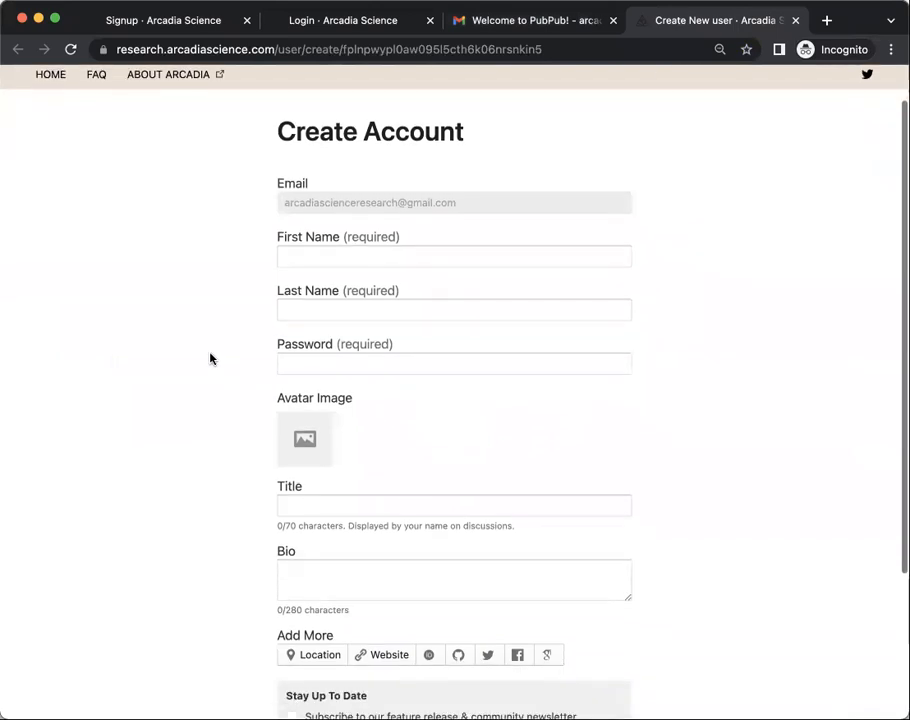
{"action": "left_click", "coordinate": [453, 256]}
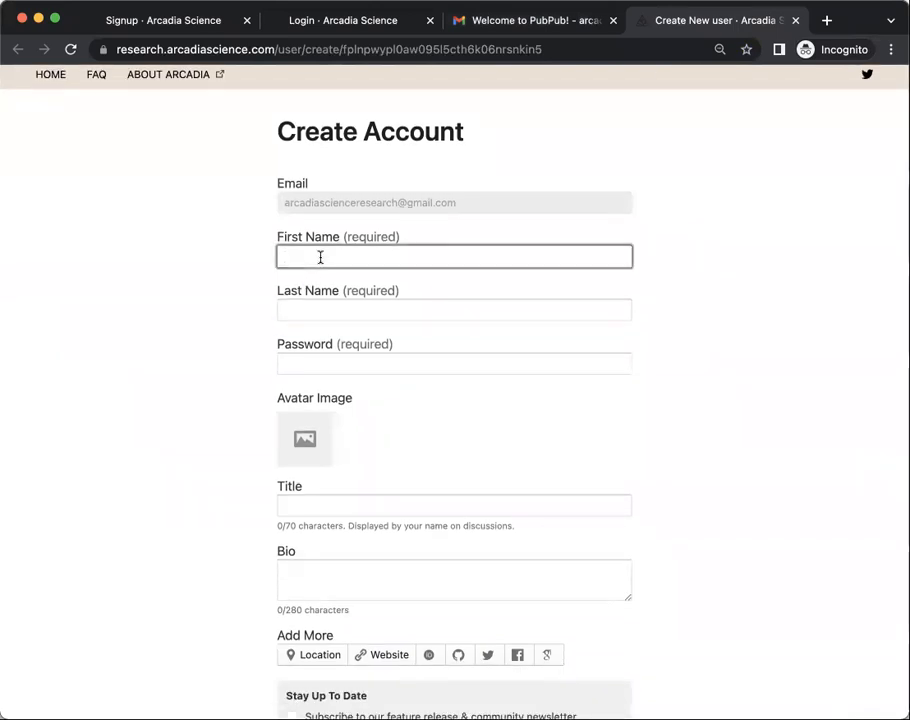
{"action": "type", "text": "Arcadia"}
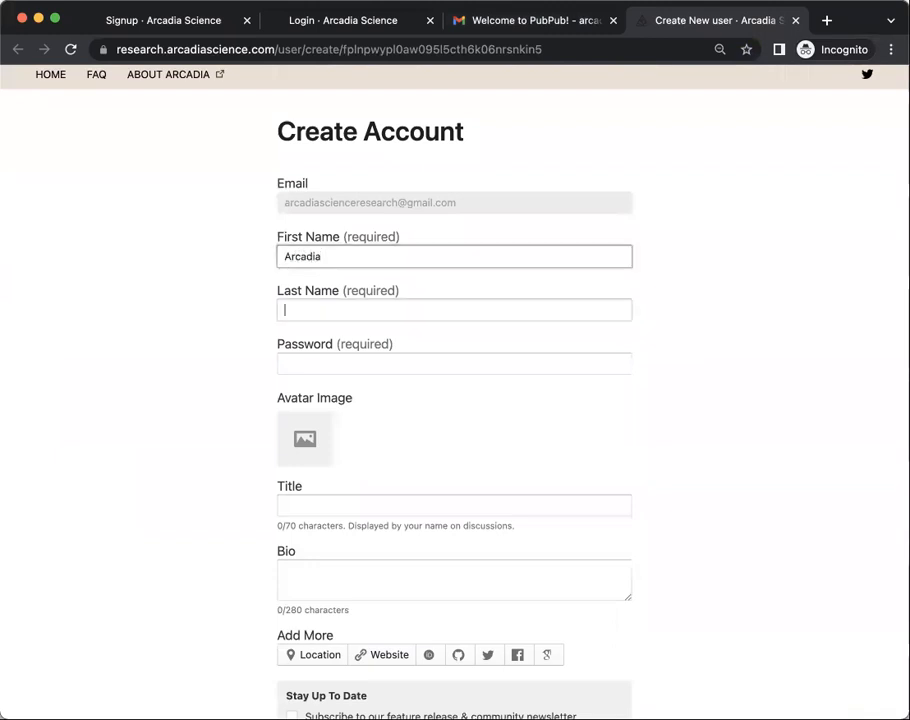
{"action": "type", "text": "Science"}
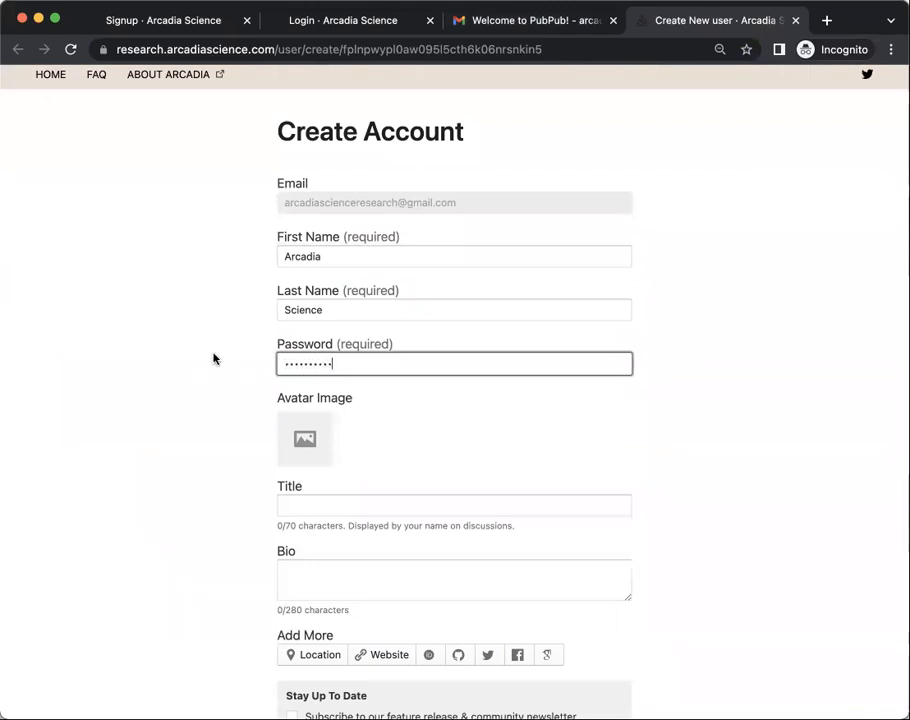
{"action": "scroll", "scroll_direction": "down", "scroll_amount": 3}
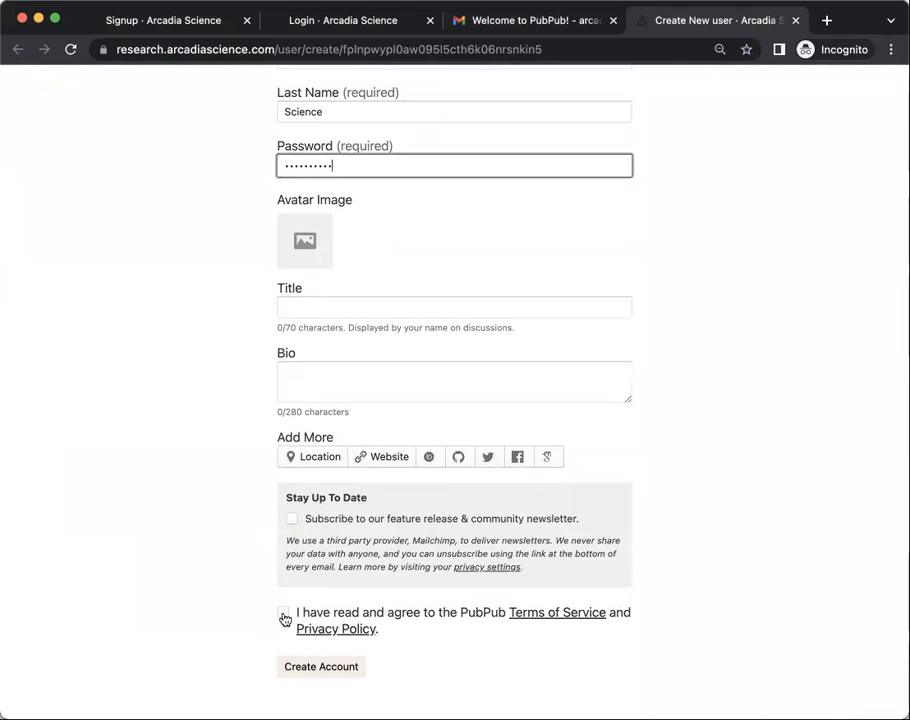
{"action": "left_click", "coordinate": [283, 612]}
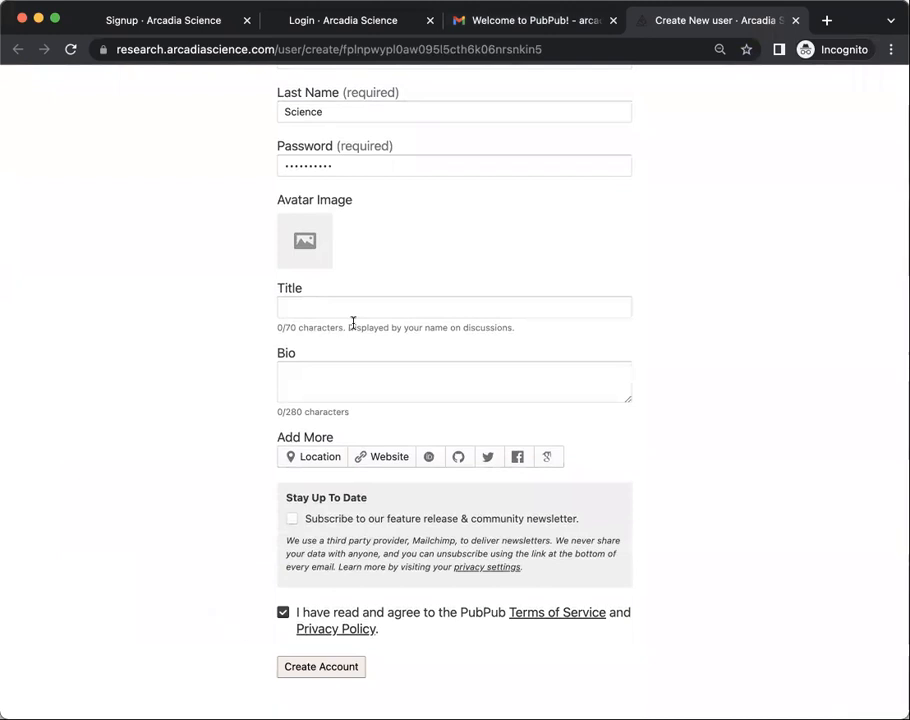
{"action": "mouse_move", "coordinate": [262, 345]}
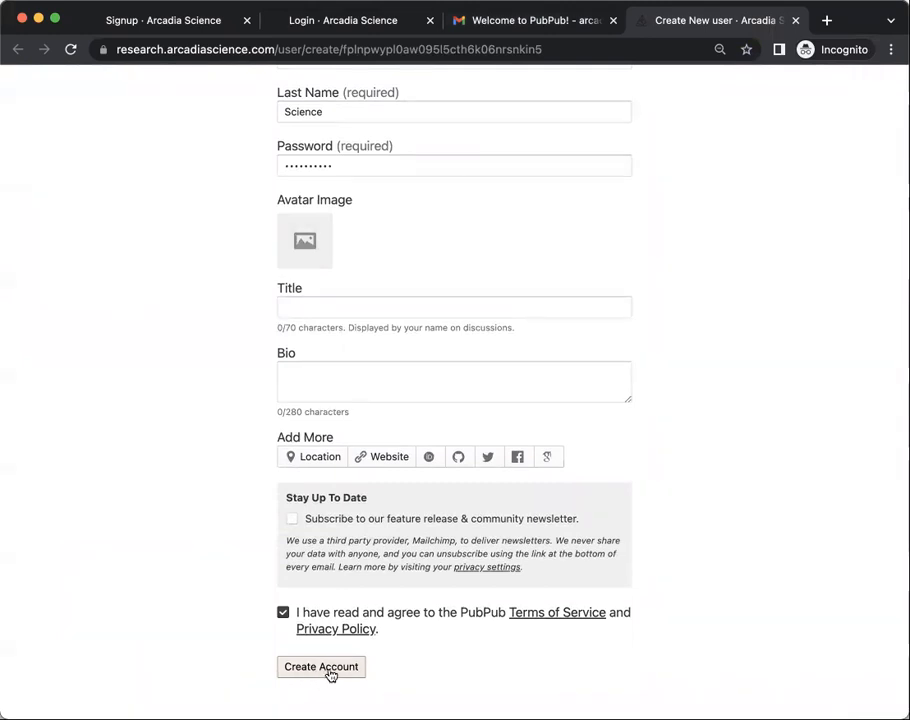
{"action": "left_click", "coordinate": [321, 666]}
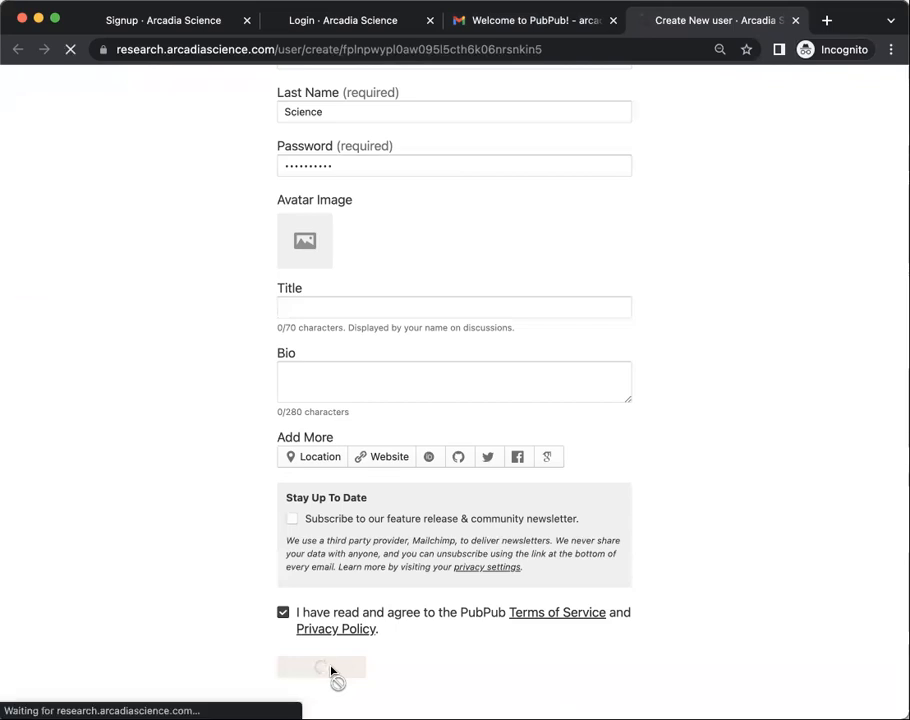
{"action": "left_click", "coordinate": [321, 667]}
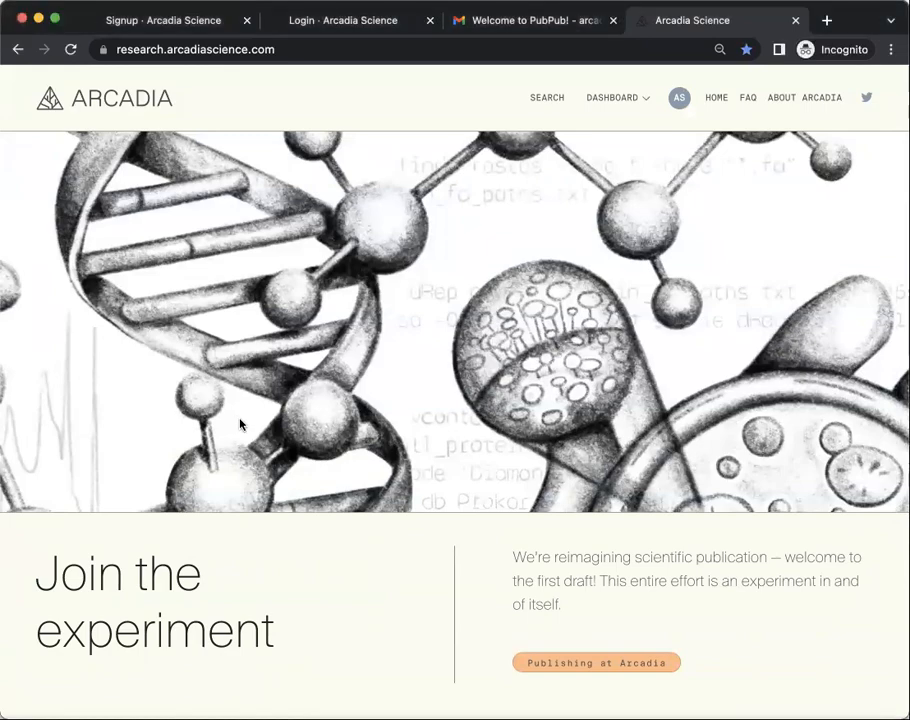
Step: Open 'Designing genome-wide MERFISH probes for understudied species' from the homepage pubs list
{"action": "scroll", "scroll_direction": "down", "scroll_amount": 3}
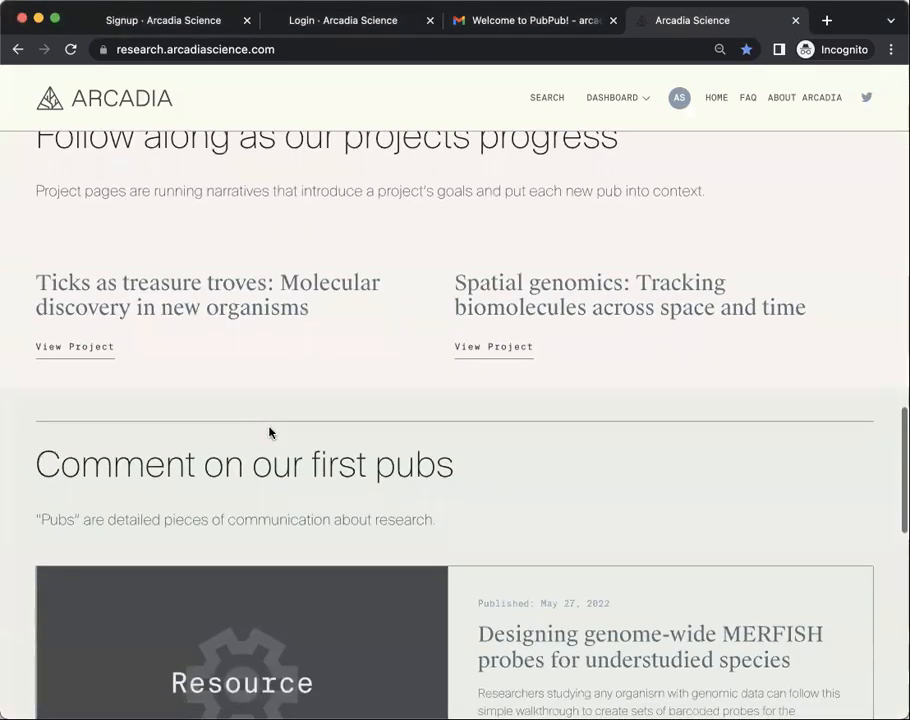
{"action": "scroll", "scroll_direction": "down", "scroll_amount": 3}
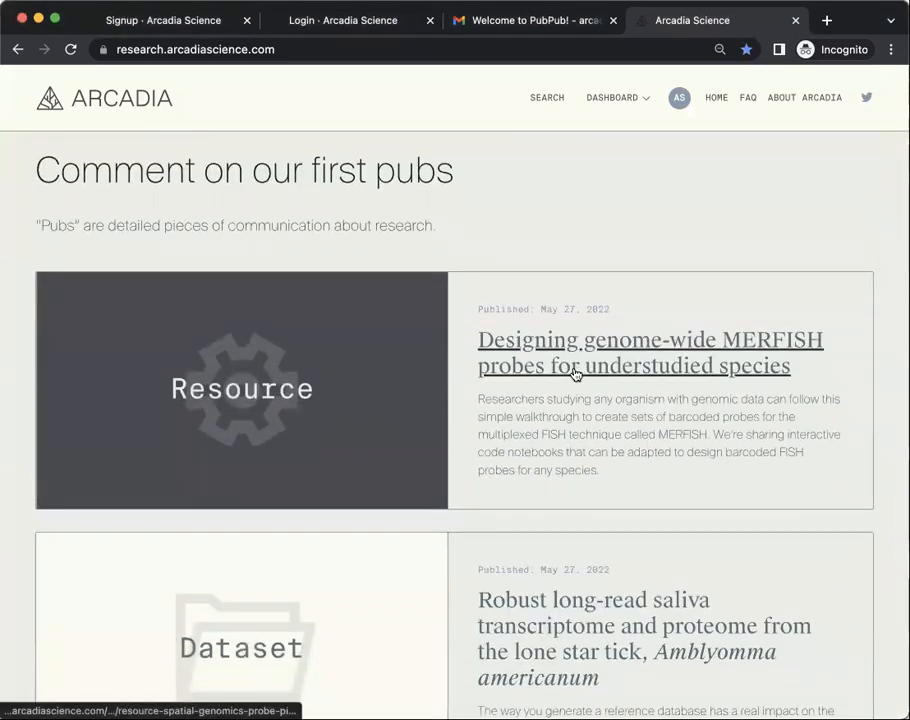
{"action": "left_click", "coordinate": [650, 352]}
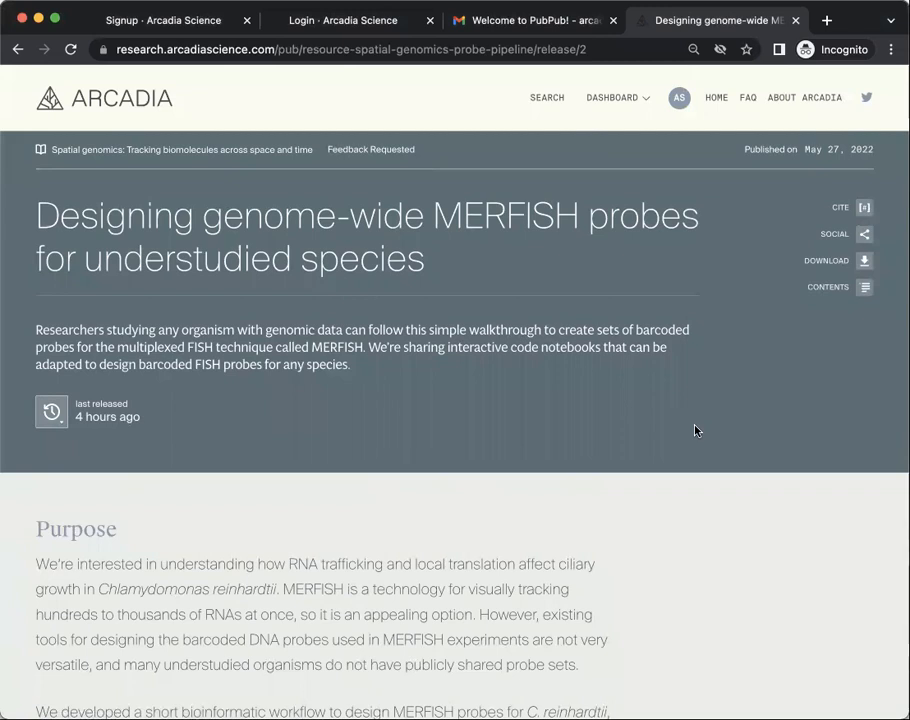
{"action": "mouse_move", "coordinate": [623, 488]}
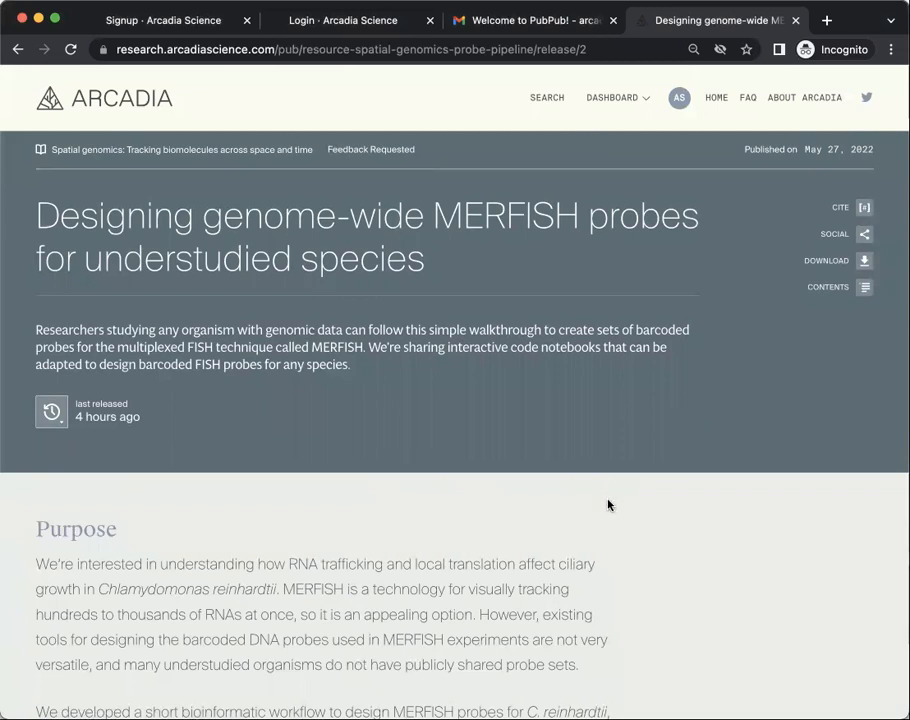
Step: Scroll down to the Purpose section containing 'do not have publicly shared probe sets'
{"action": "scroll", "scroll_direction": "down", "scroll_amount": 3}
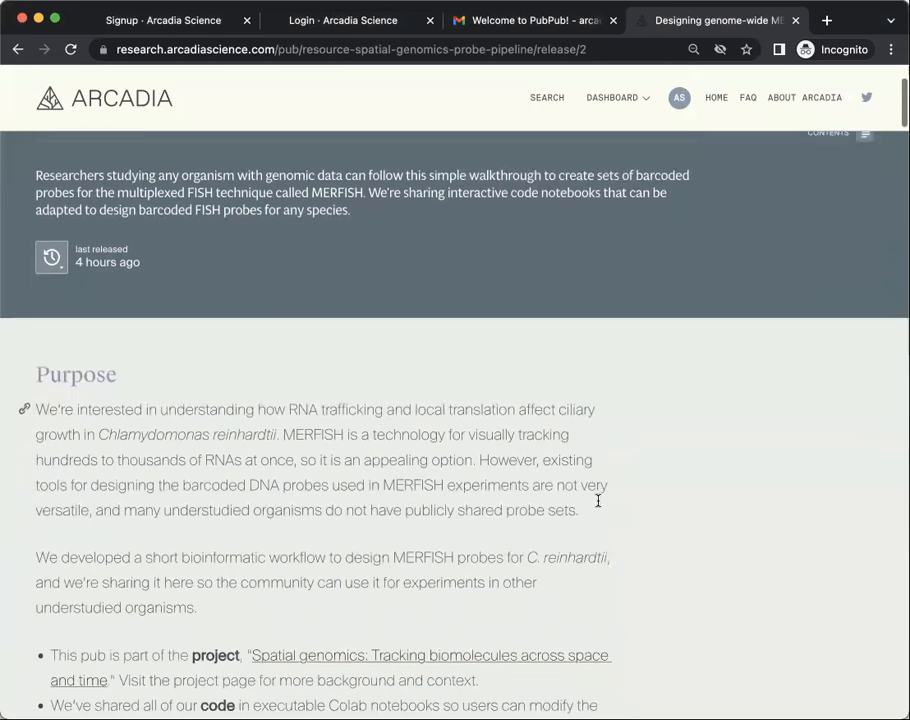
{"action": "scroll", "scroll_direction": "down", "scroll_amount": 3}
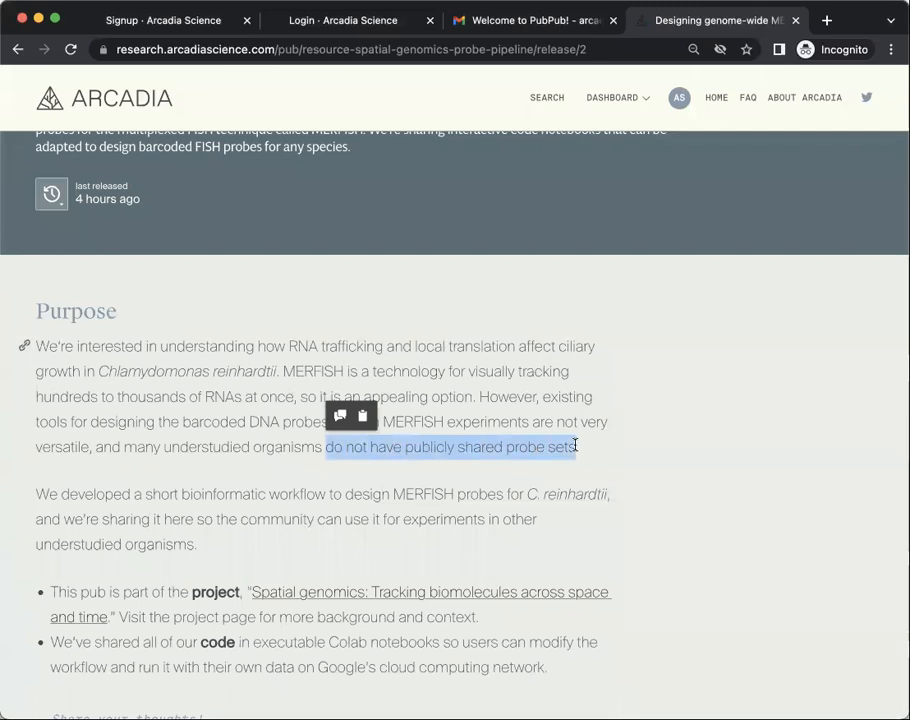
{"action": "mouse_move", "coordinate": [580, 450]}
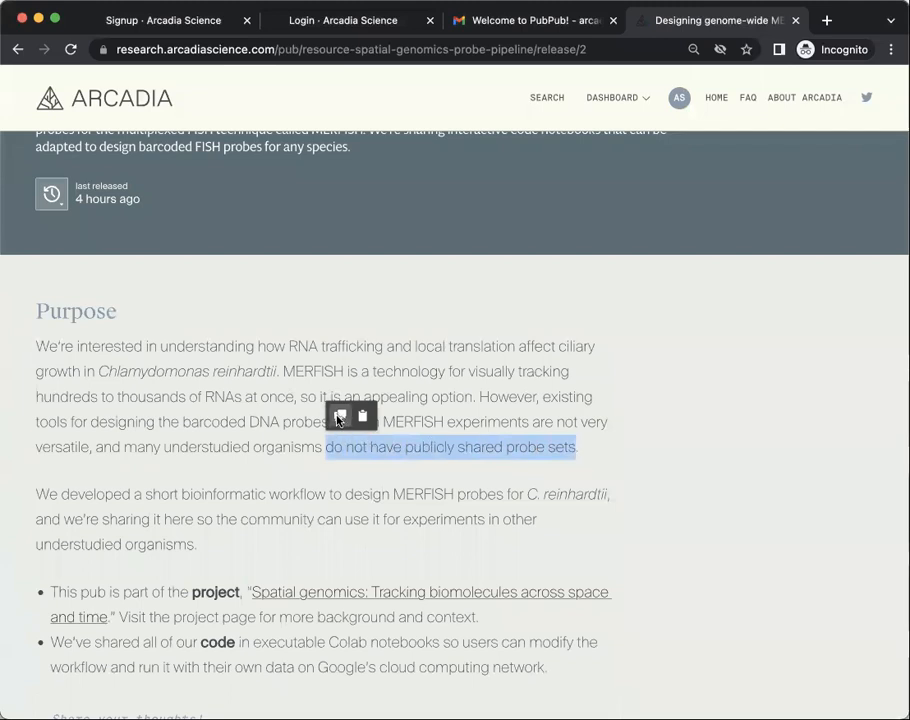
Step: Post 'We have a probe set to share!' as an inline discussion on the phrase
{"action": "left_click", "coordinate": [340, 415]}
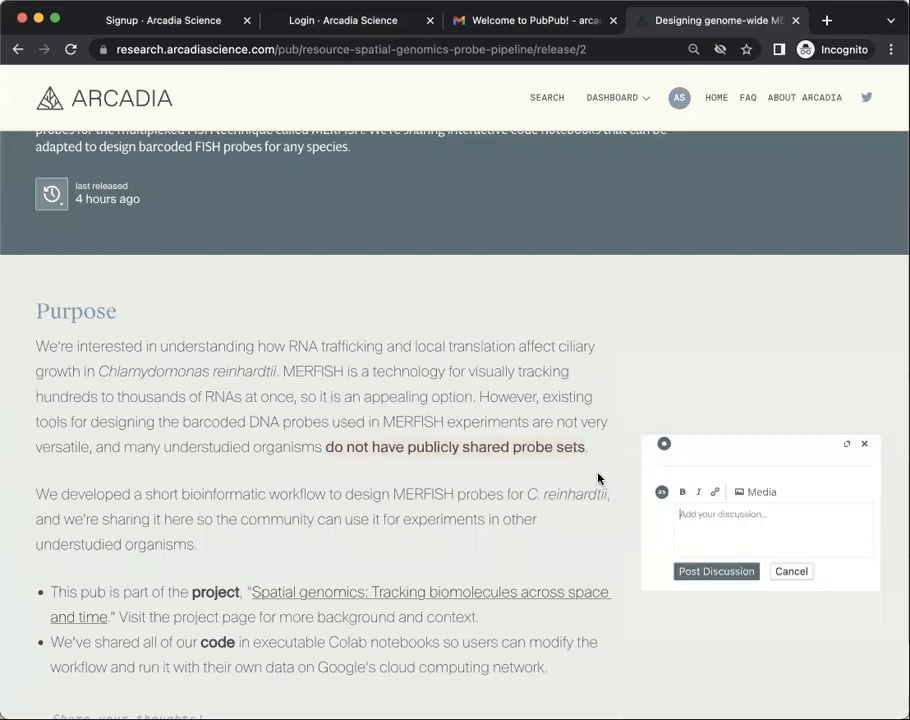
{"action": "scroll", "scroll_direction": "down", "scroll_amount": 3}
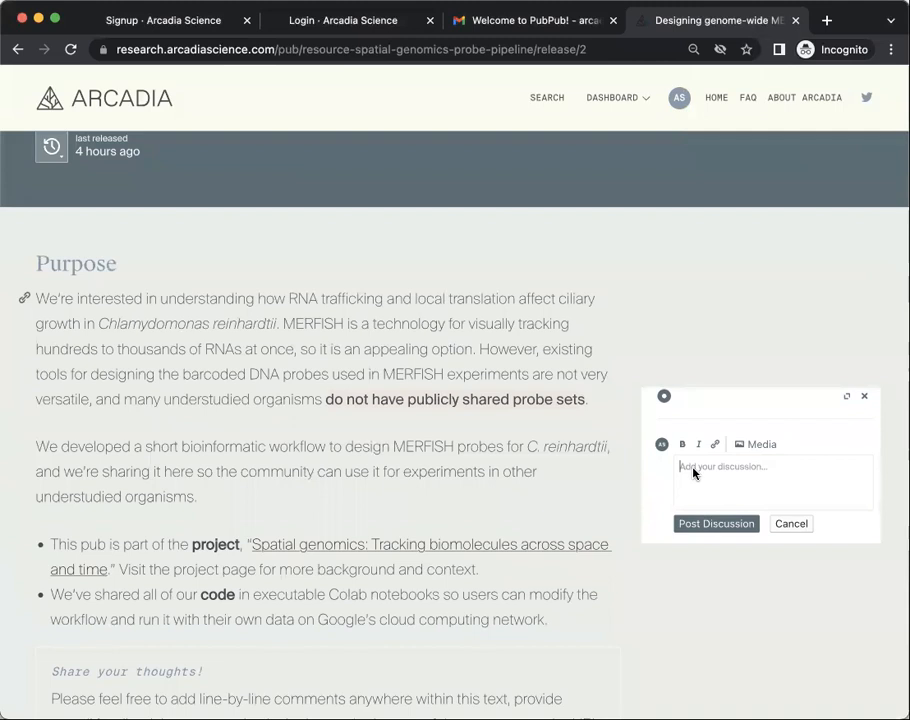
{"action": "type", "text": "W"}
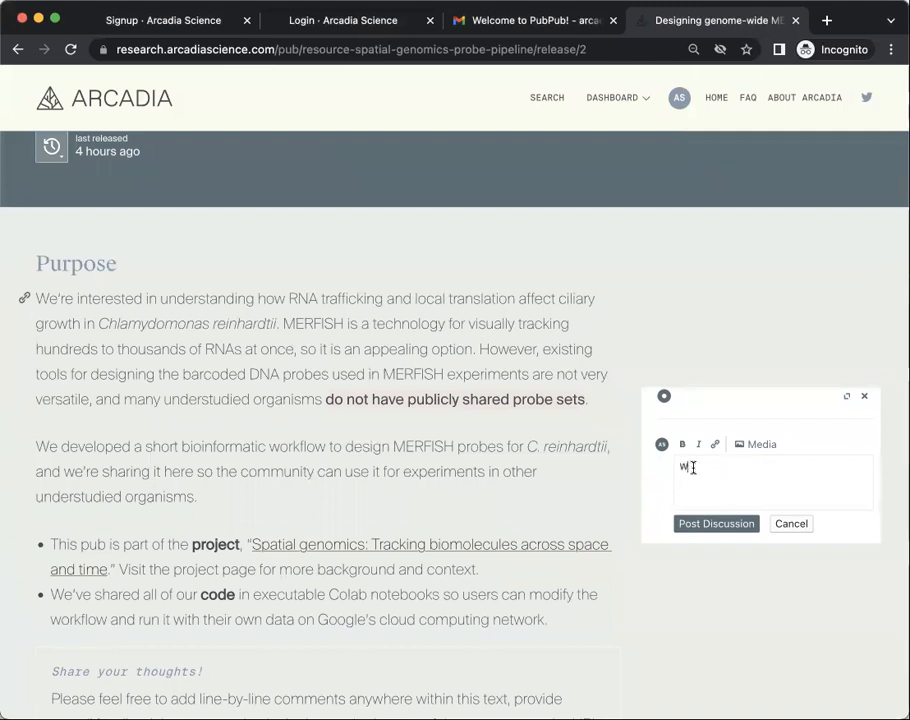
{"action": "type", "text": "We have a probe"}
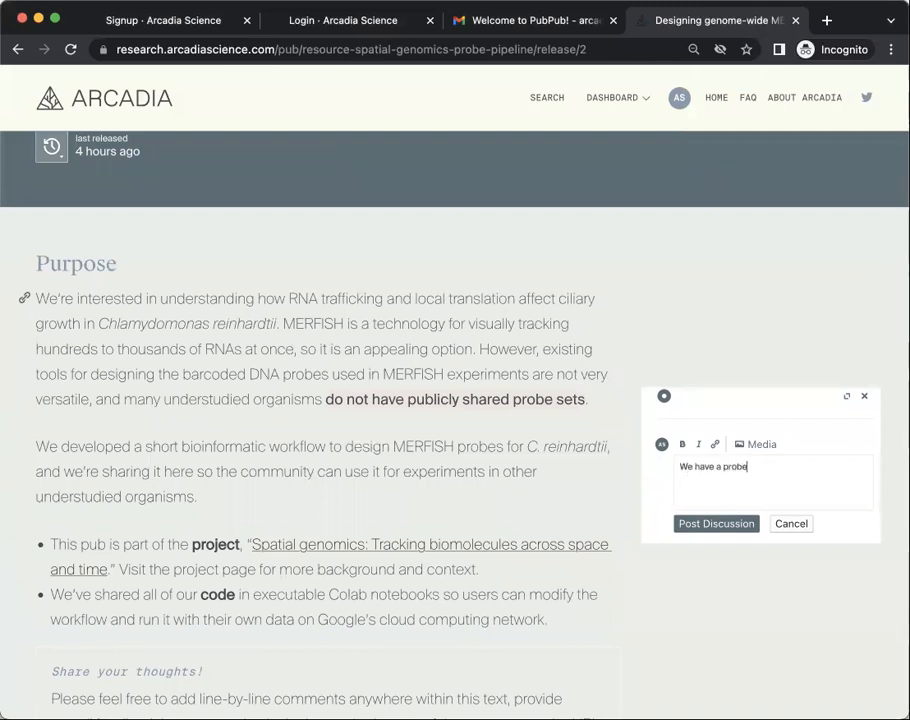
{"action": "type", "text": "set to share!"}
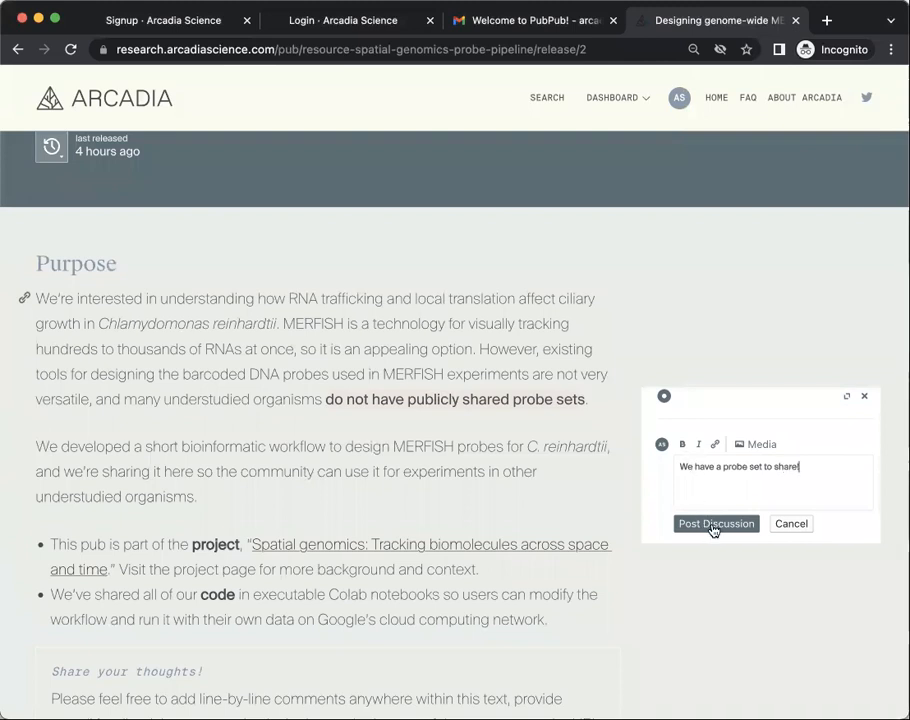
{"action": "left_click", "coordinate": [716, 523]}
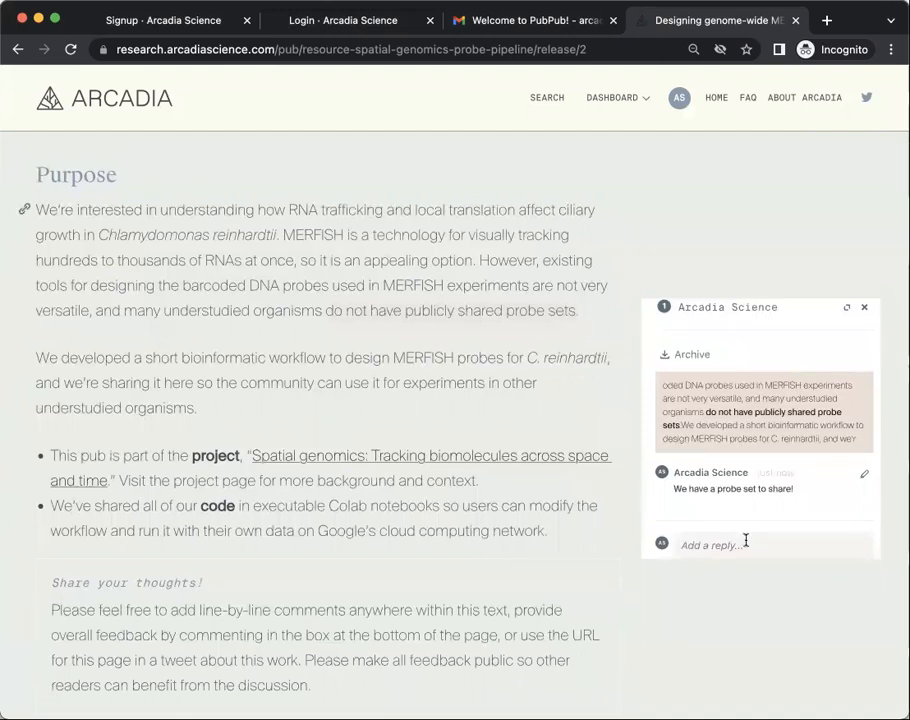
{"action": "scroll", "scroll_direction": "down", "scroll_amount": 3}
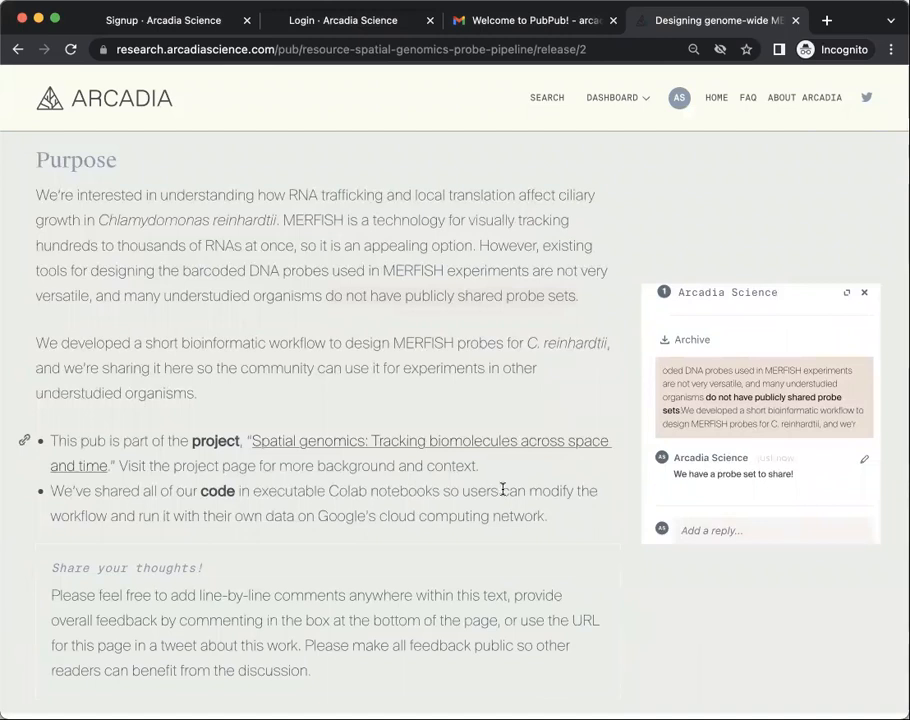
{"action": "mouse_move", "coordinate": [503, 489]}
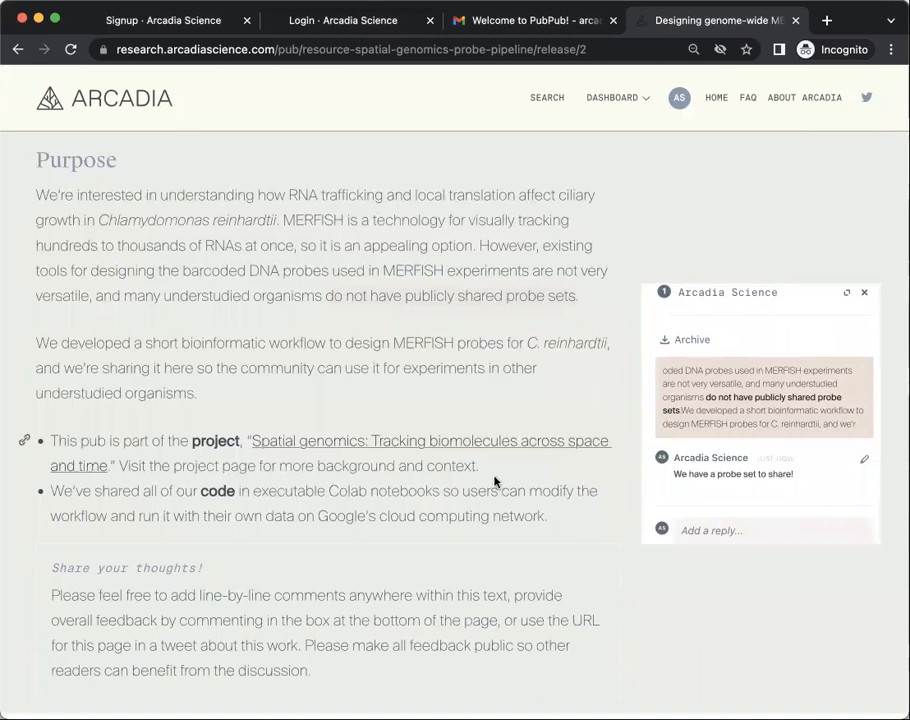
Step: Post 'Comment!' in the Comments section at the bottom of the pub
{"action": "scroll", "scroll_direction": "down", "scroll_amount": 3}
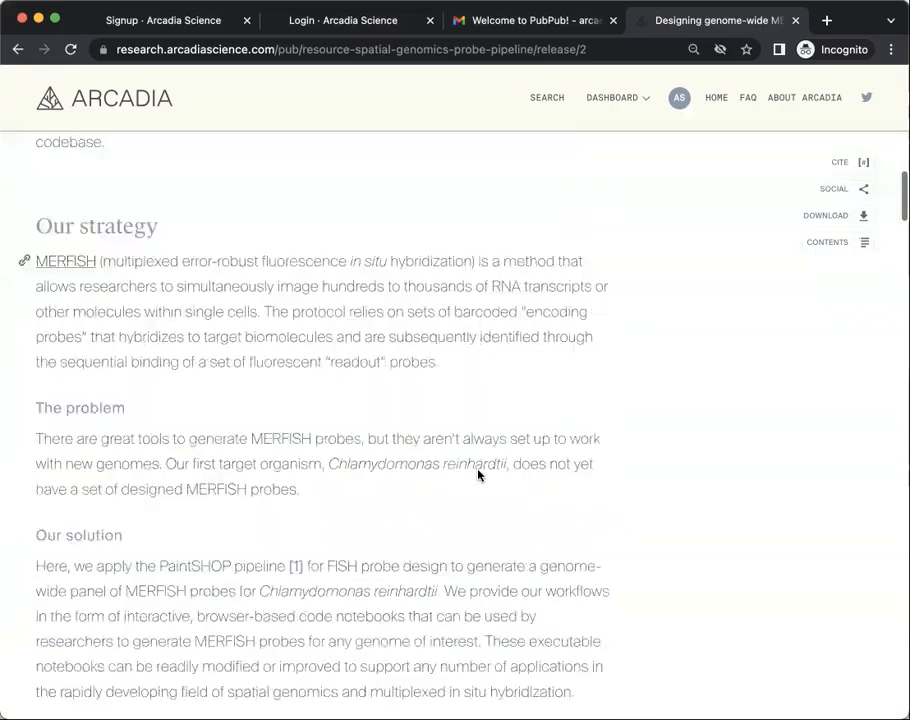
{"action": "scroll", "scroll_direction": "down", "scroll_amount": 3}
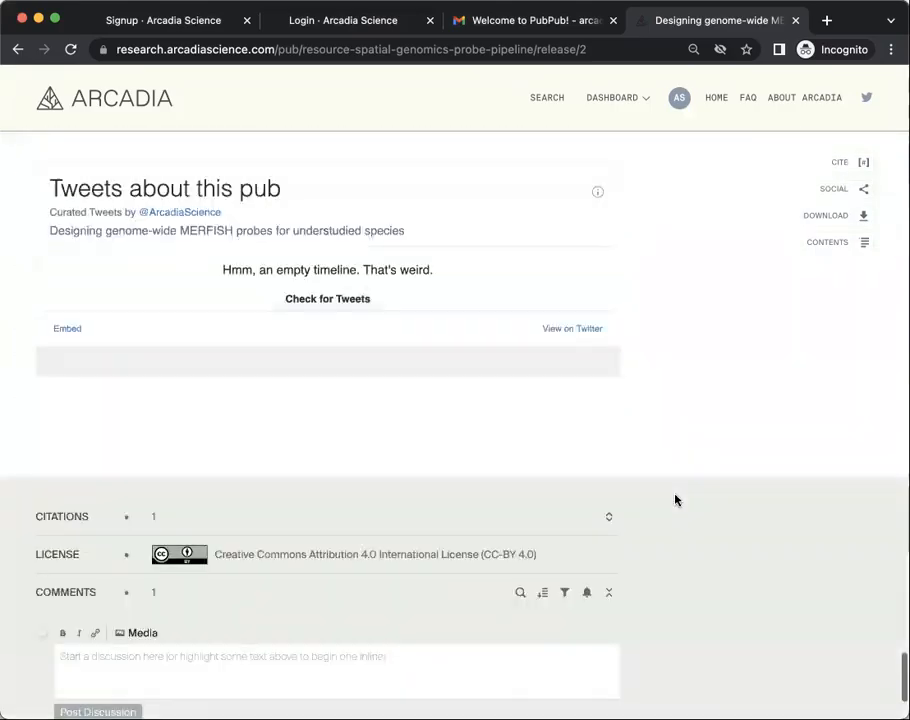
{"action": "scroll", "scroll_direction": "down", "scroll_amount": 3}
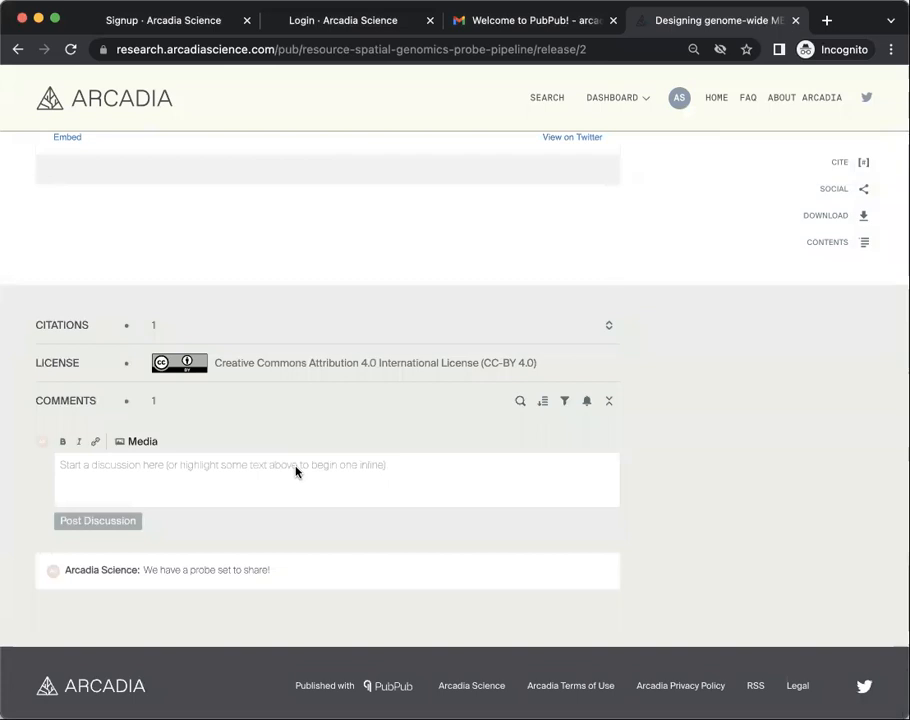
{"action": "type", "text": "Comment!"}
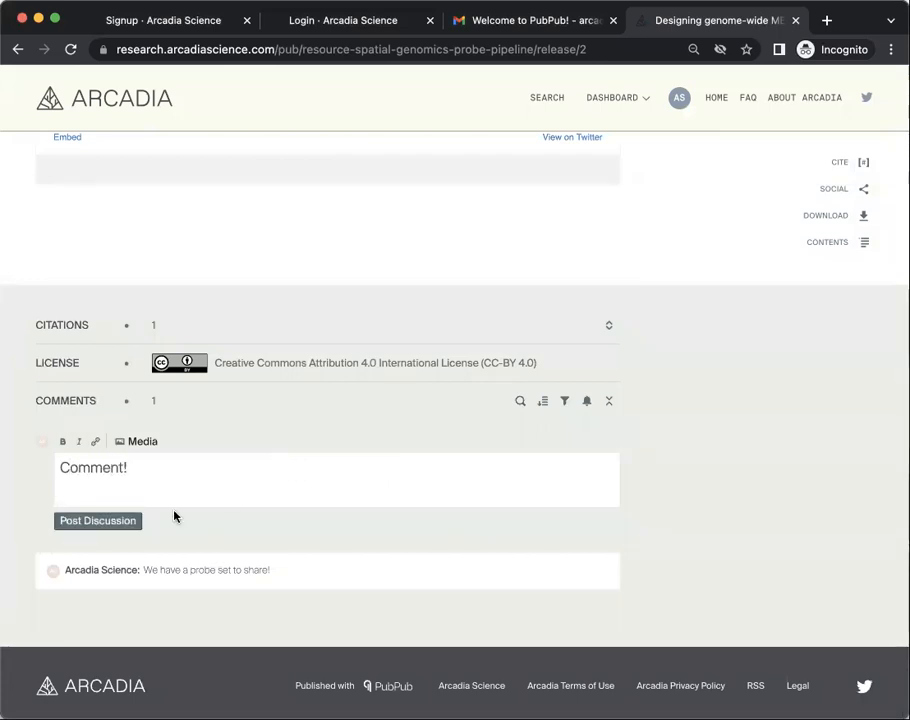
{"action": "left_click", "coordinate": [97, 520]}
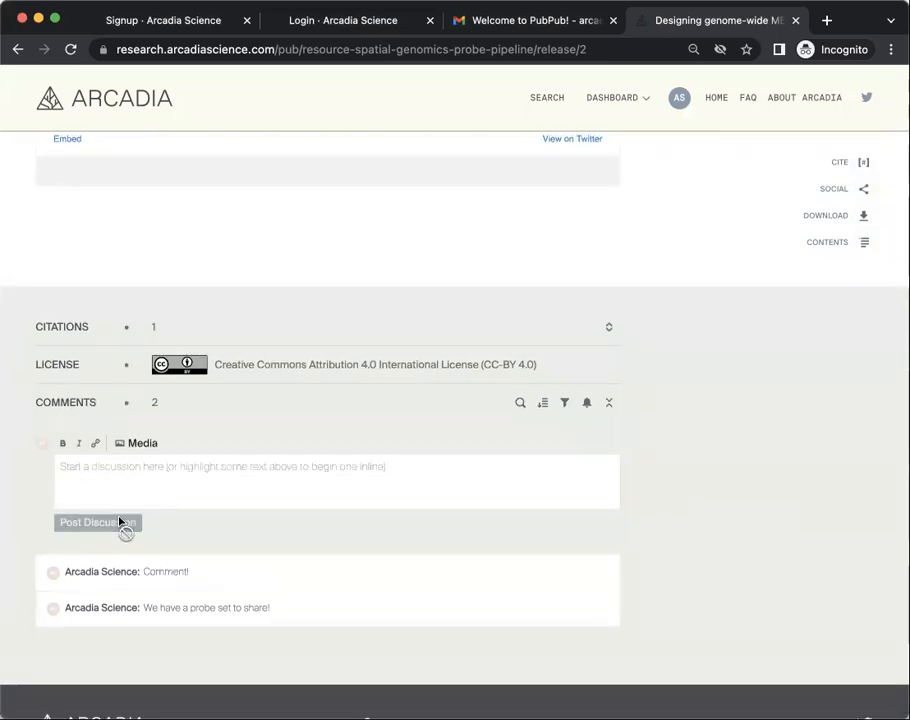
{"action": "mouse_move", "coordinate": [181, 529]}
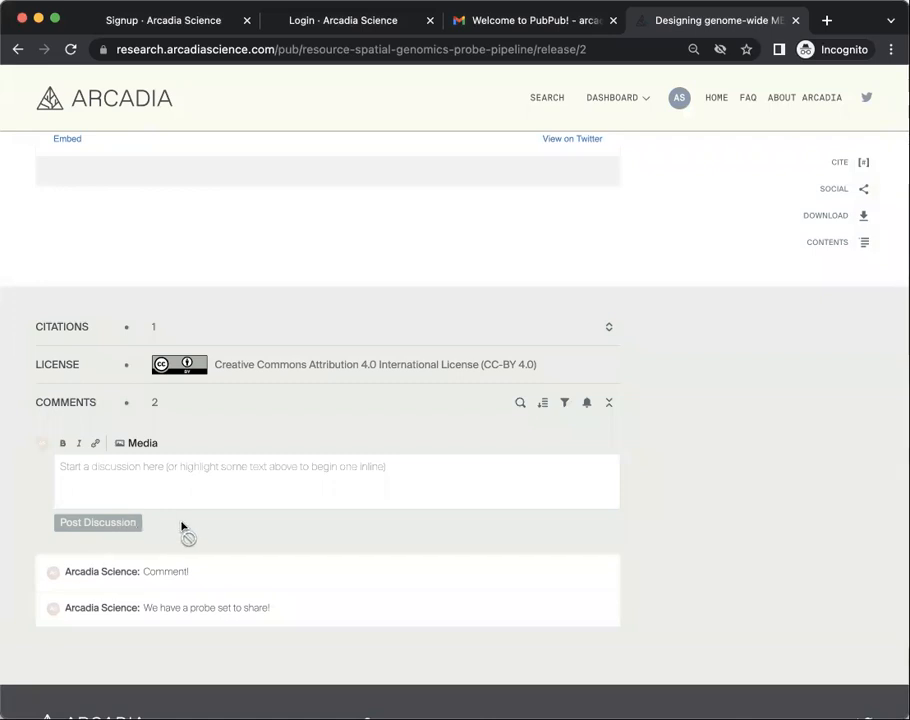